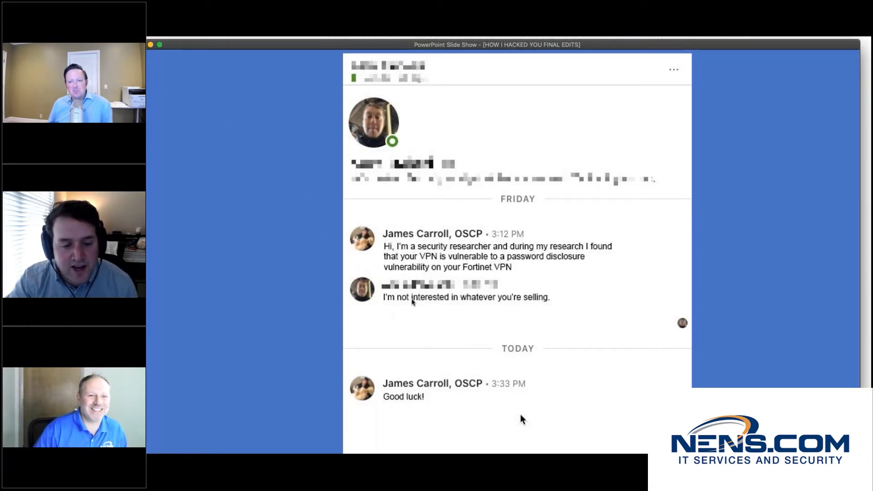
mouse_move(246, 375)
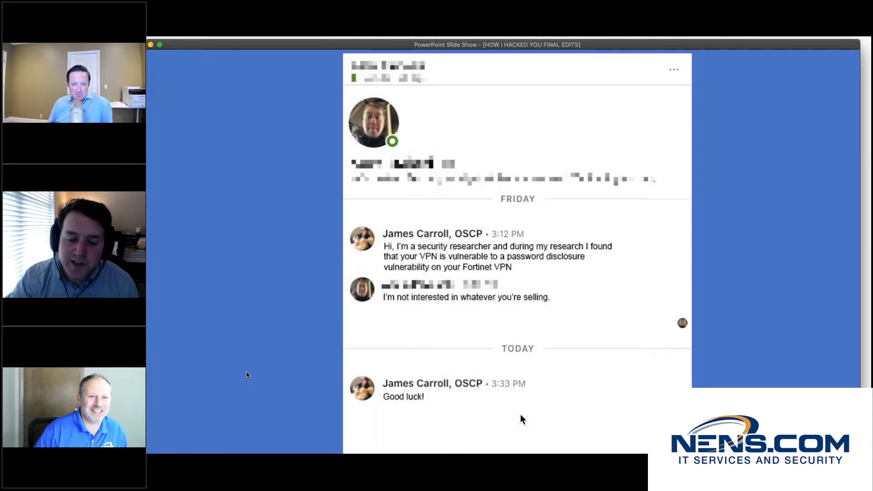
mouse_move(481, 363)
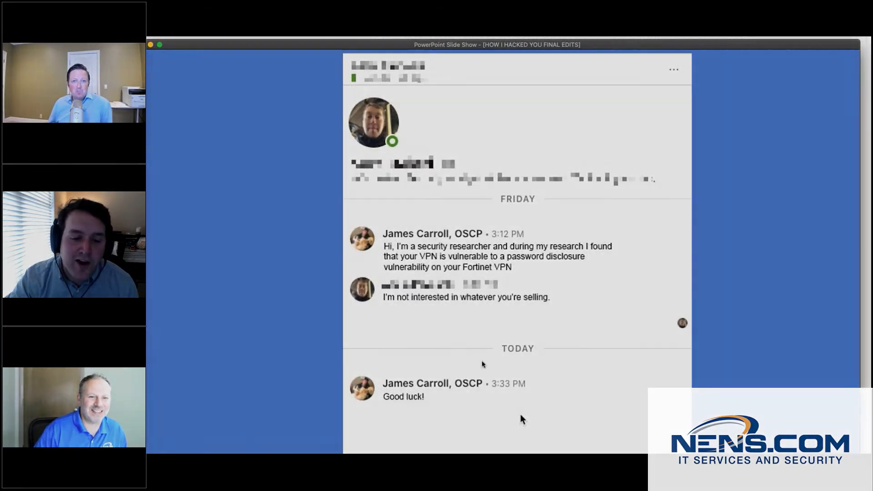